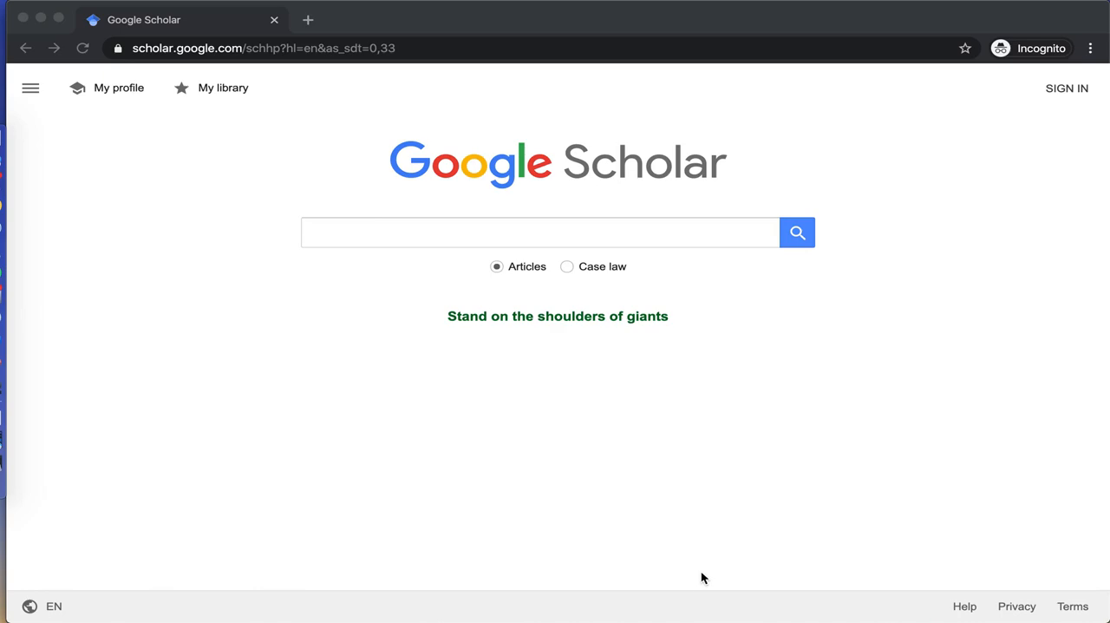
mouse_move(56, 218)
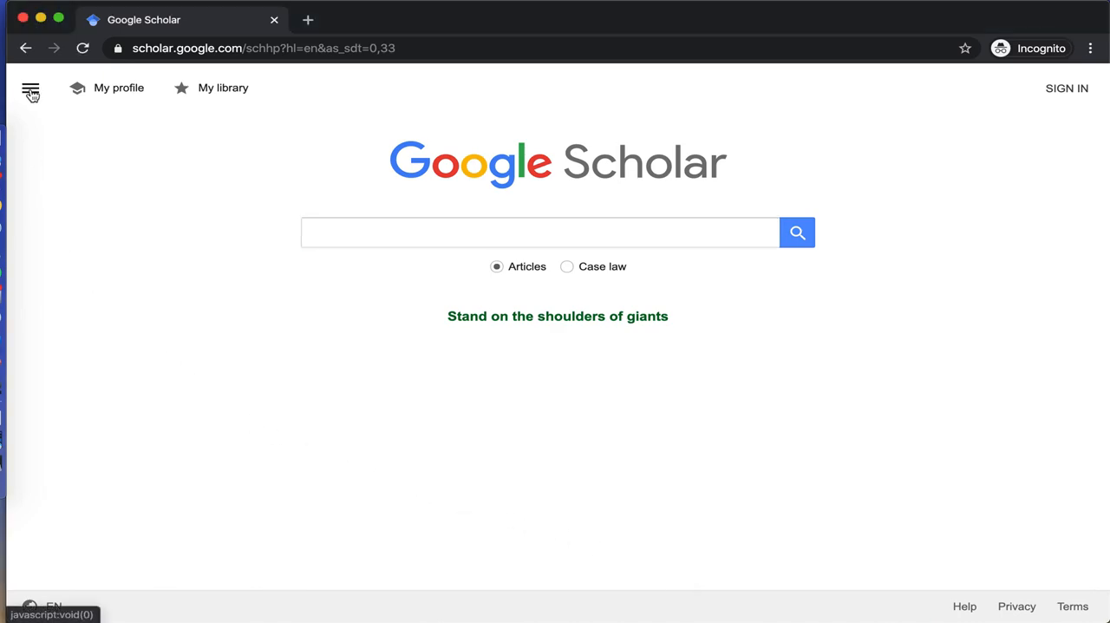
Open the Google Scholar Settings page from the top-left menu.
left_click(31, 87)
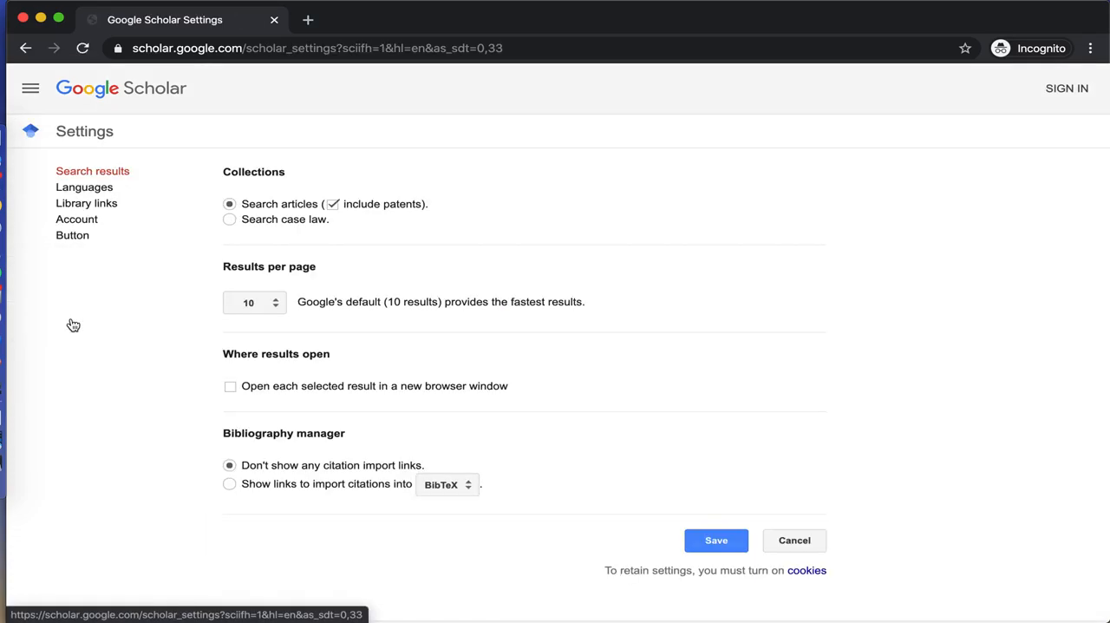
mouse_move(87, 203)
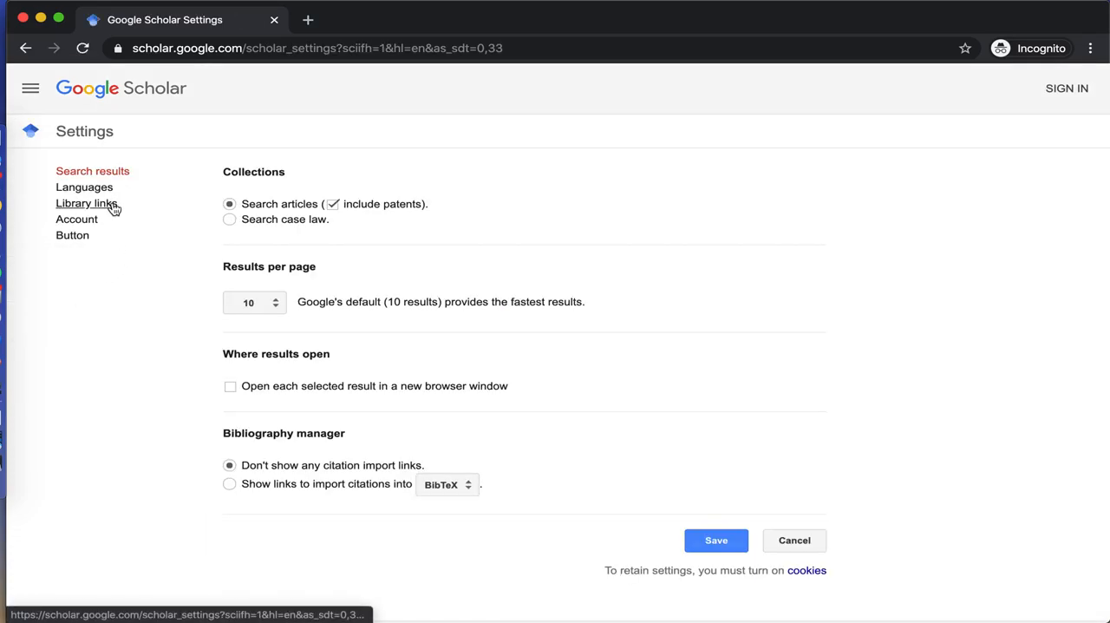
Search library links for 'touro' and enable Touro College Full-Text @ Touro.
left_click(86, 203)
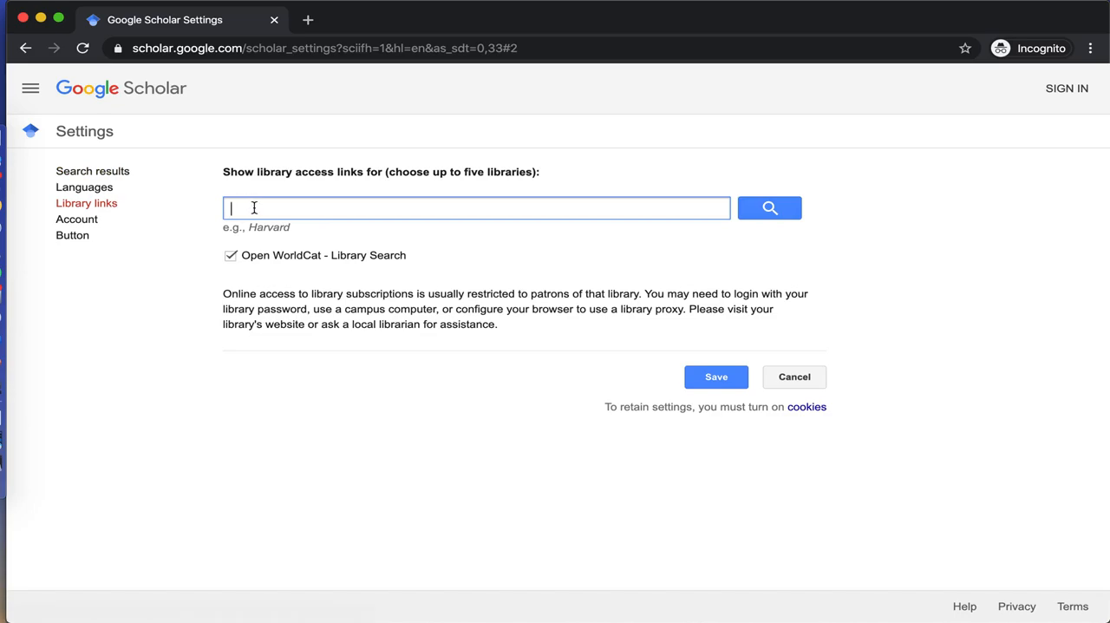
type("tour")
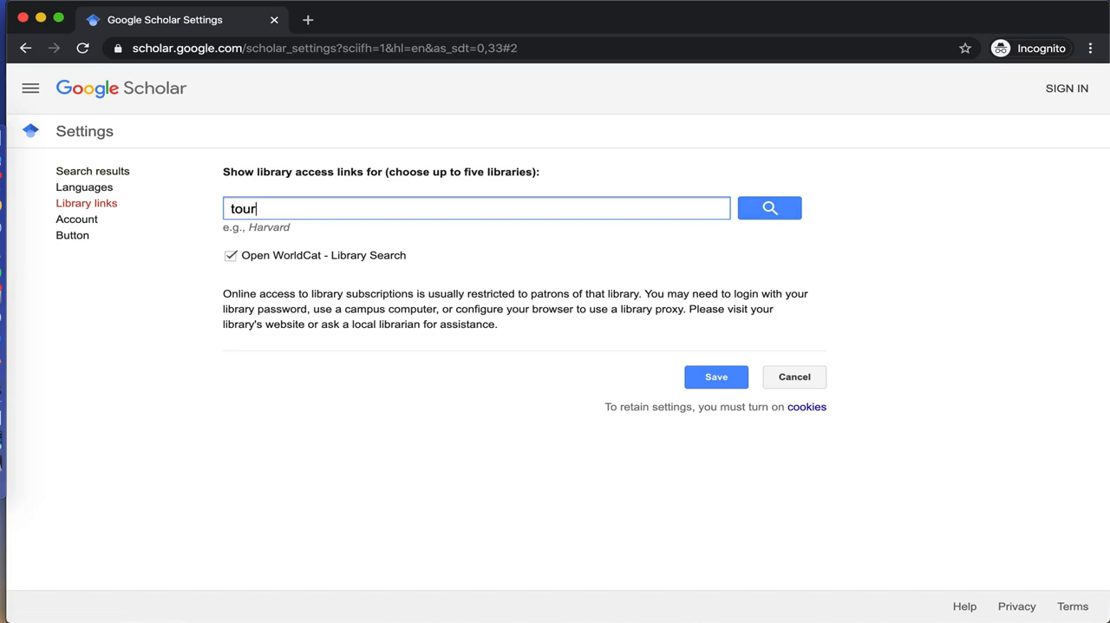
left_click(769, 208)
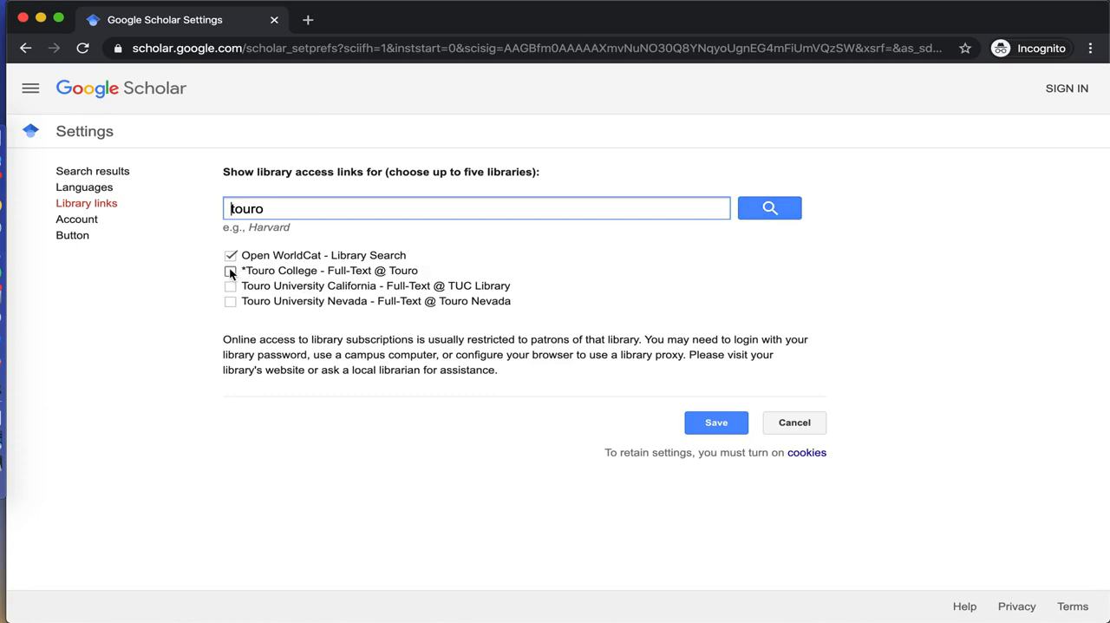
left_click(231, 270)
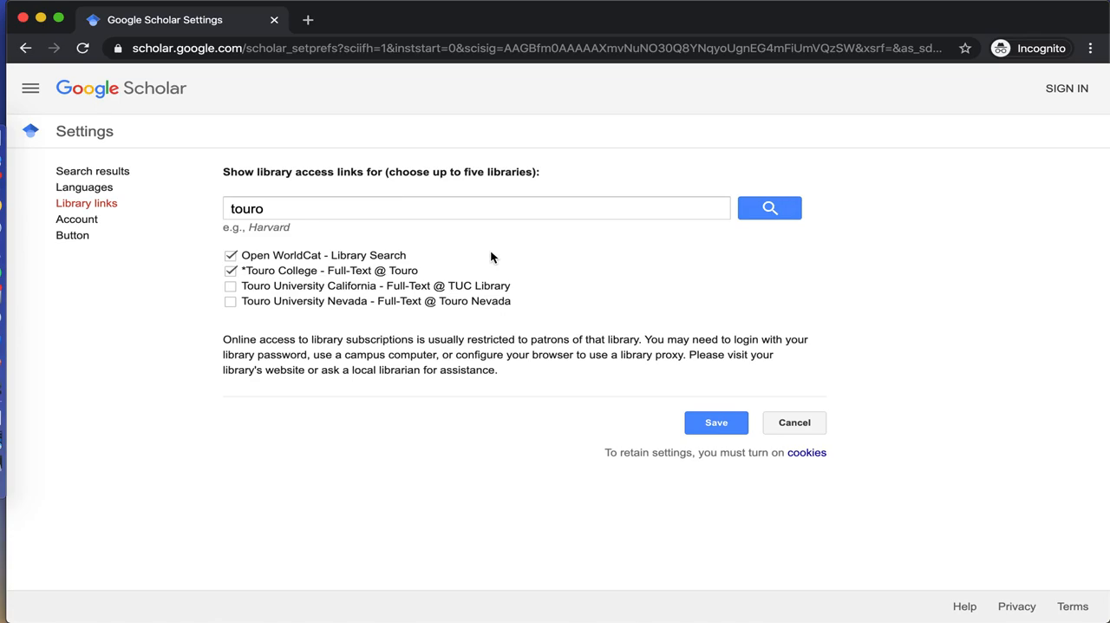
mouse_move(339, 202)
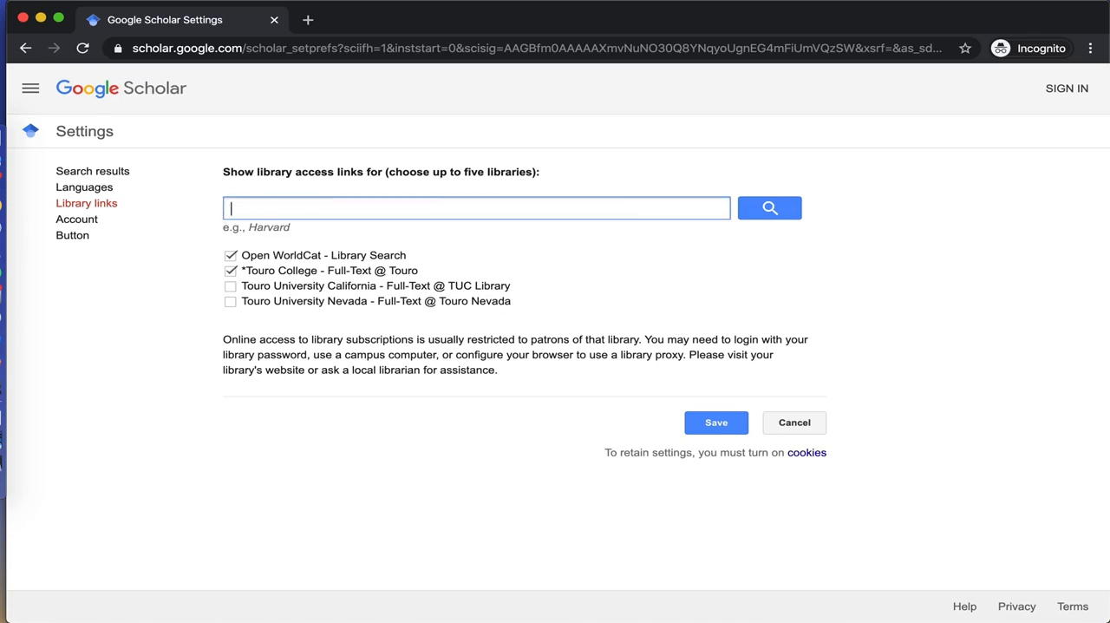
Add New York Public Library via 'nypl' and save the library link settings.
type("nypl")
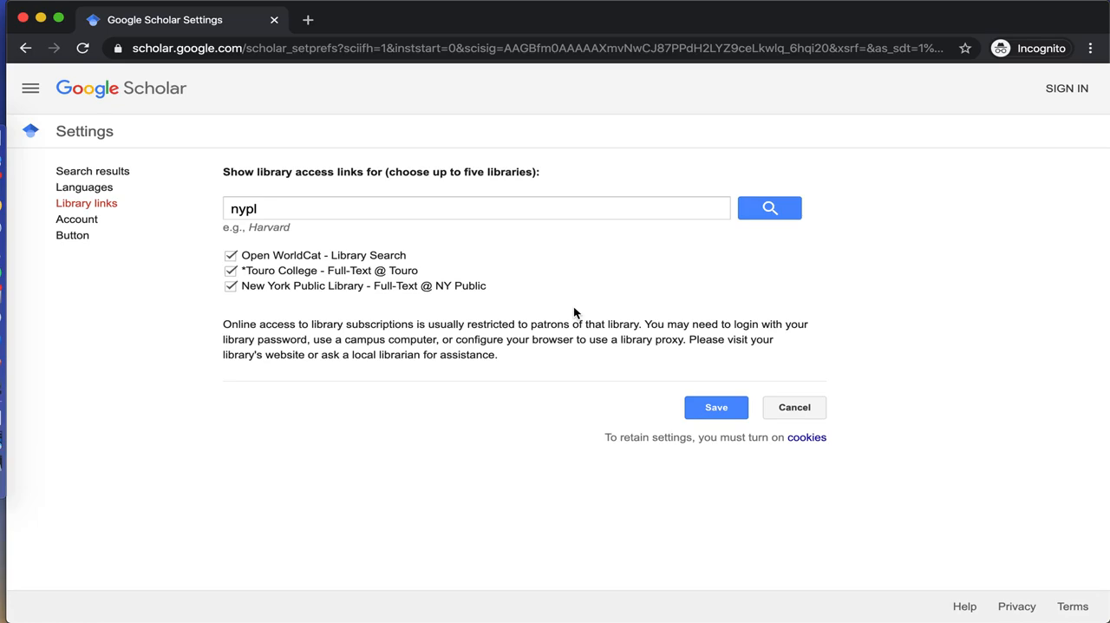
left_click(716, 406)
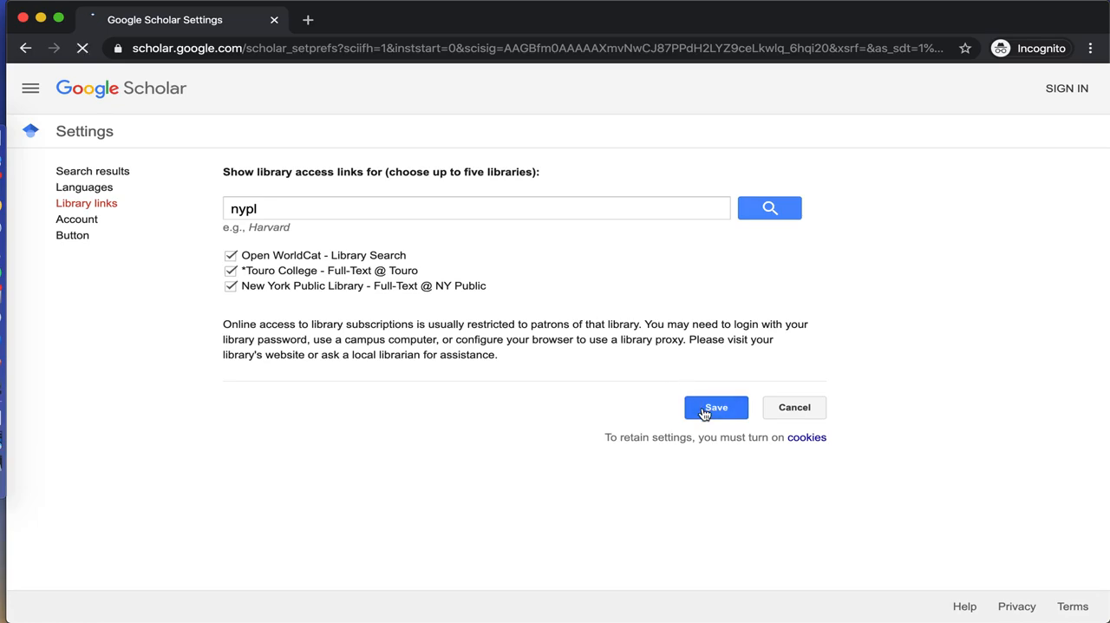
left_click(715, 407)
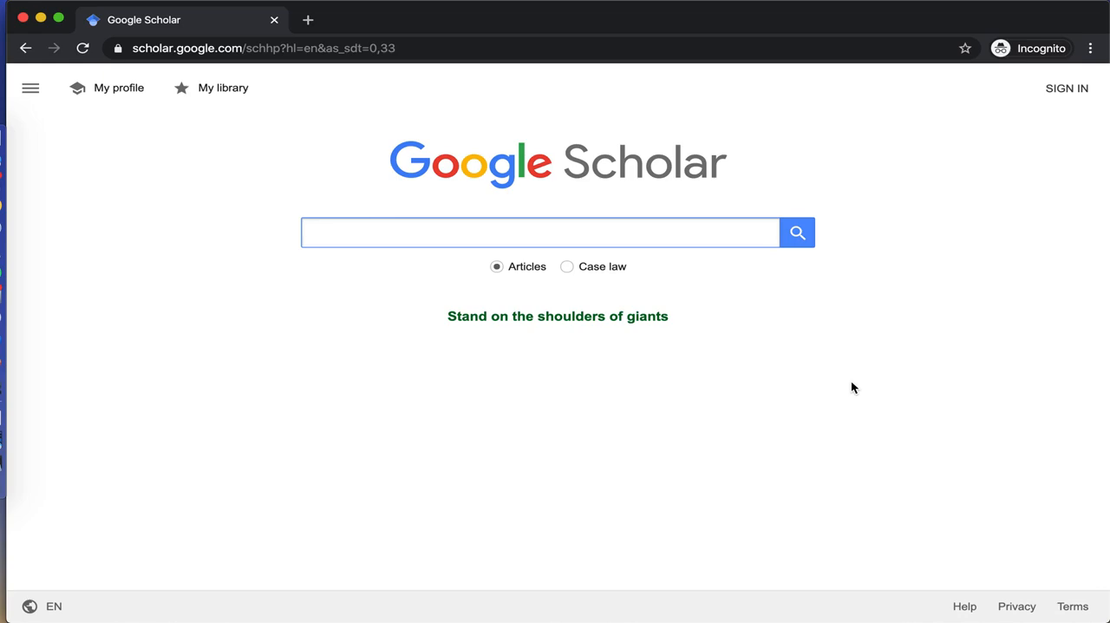
Search Google Scholar for 'tigers'.
type("t")
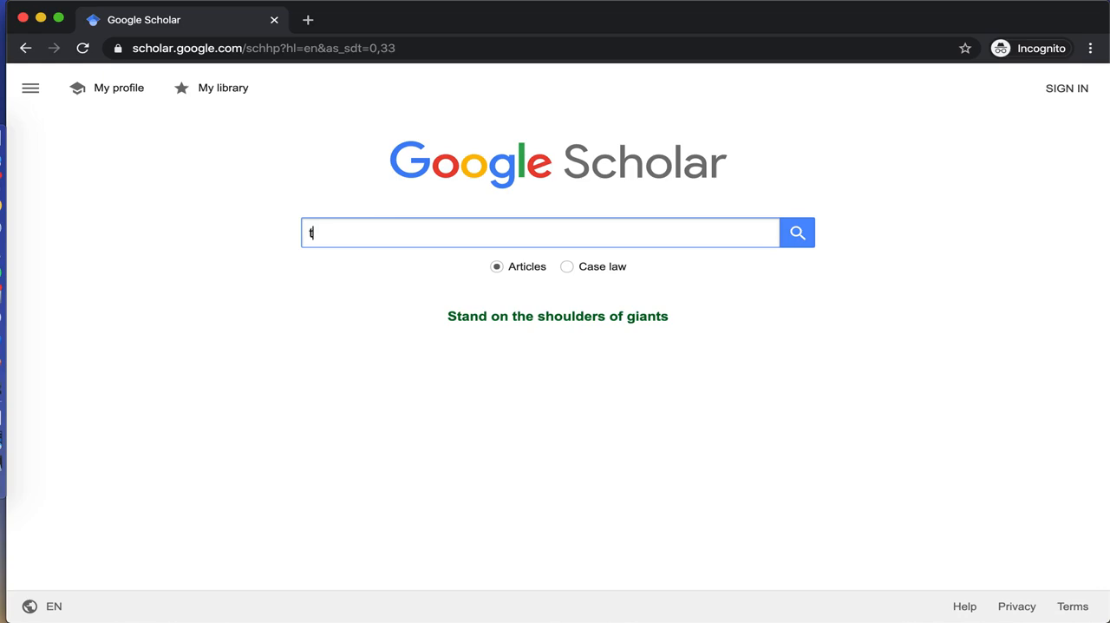
type("igers")
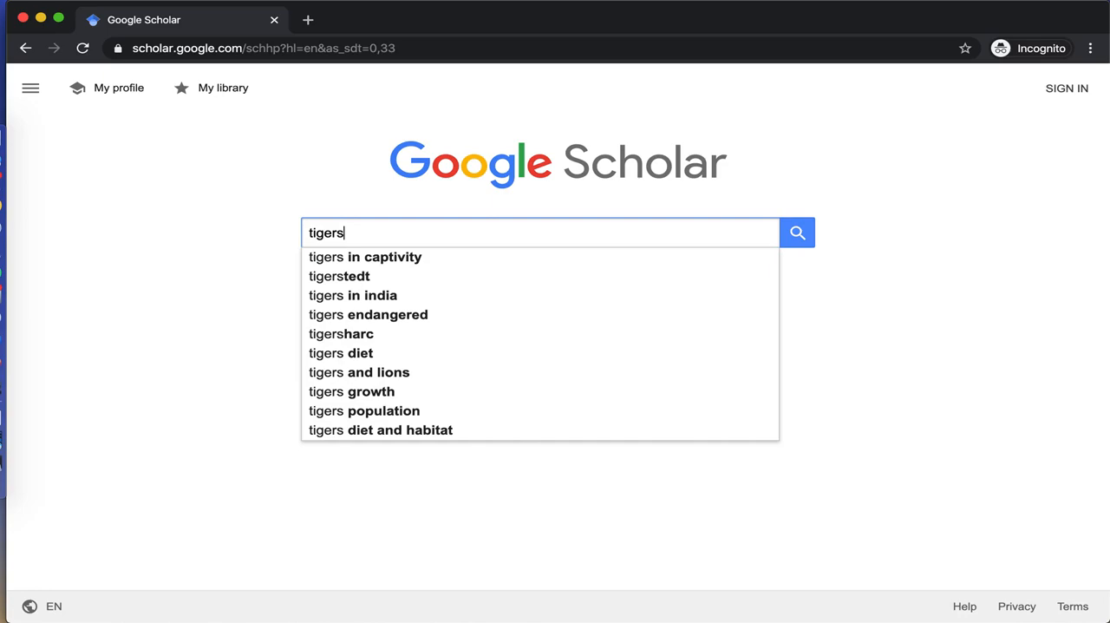
left_click(796, 232)
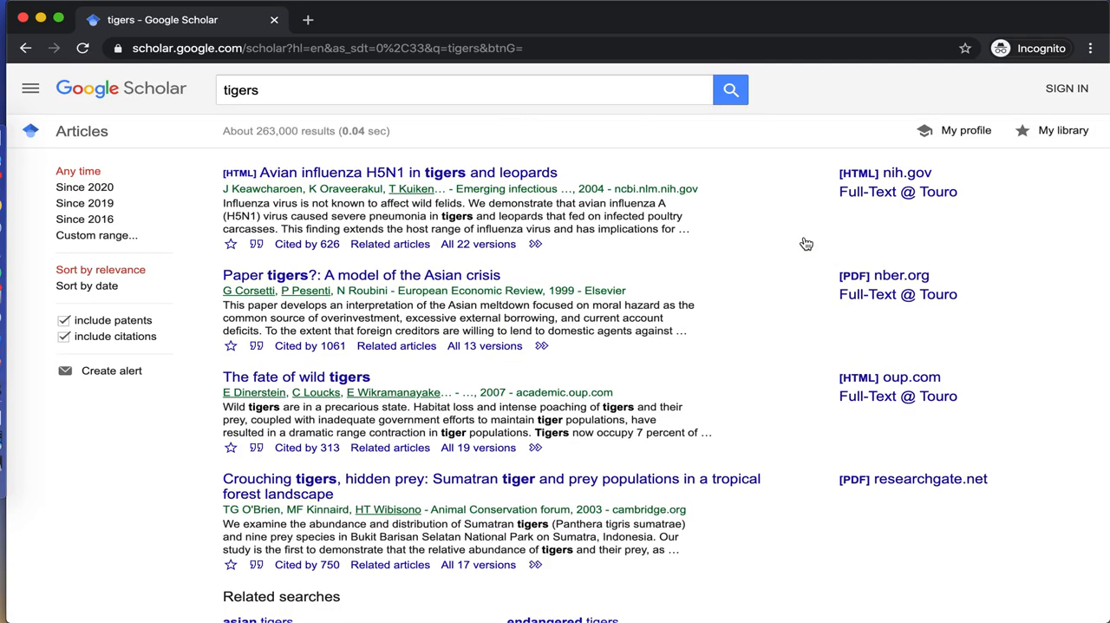
mouse_move(788, 268)
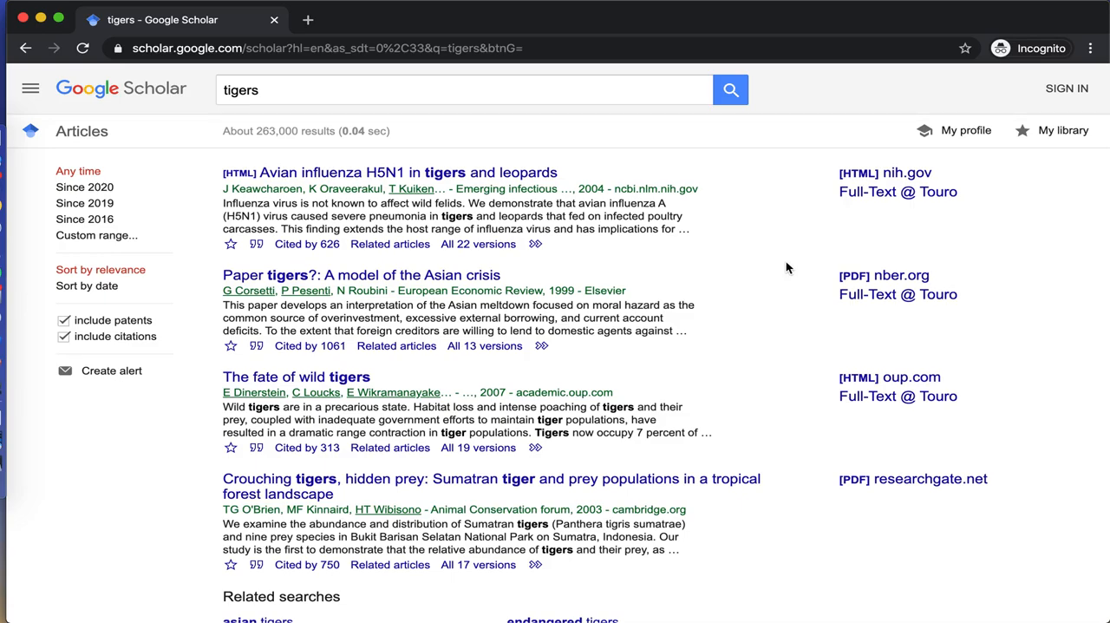
mouse_move(872, 237)
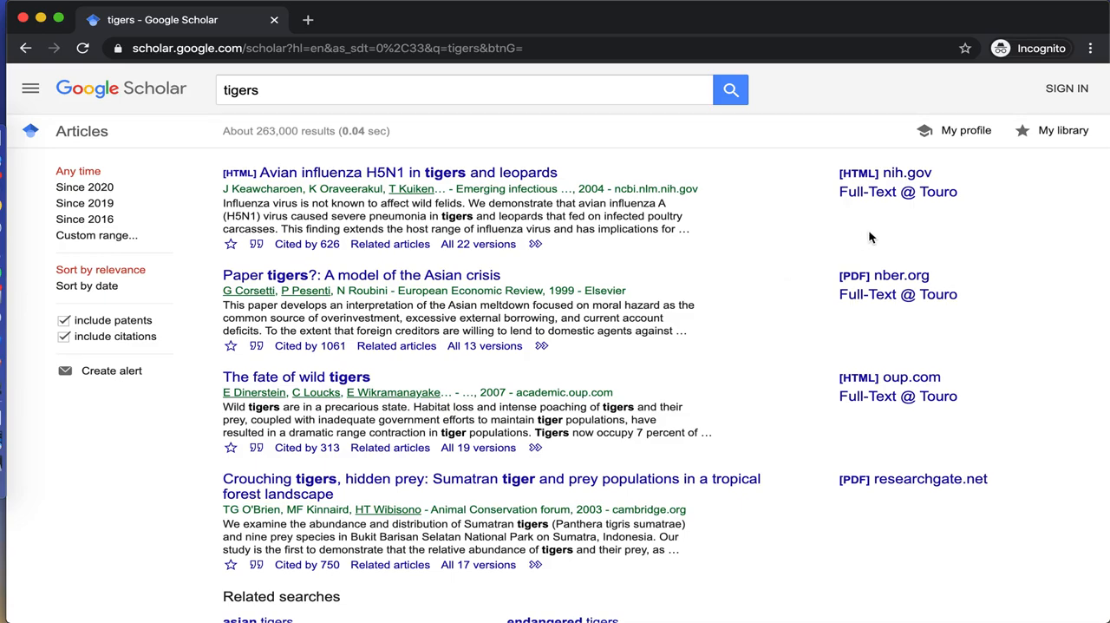
mouse_move(960, 222)
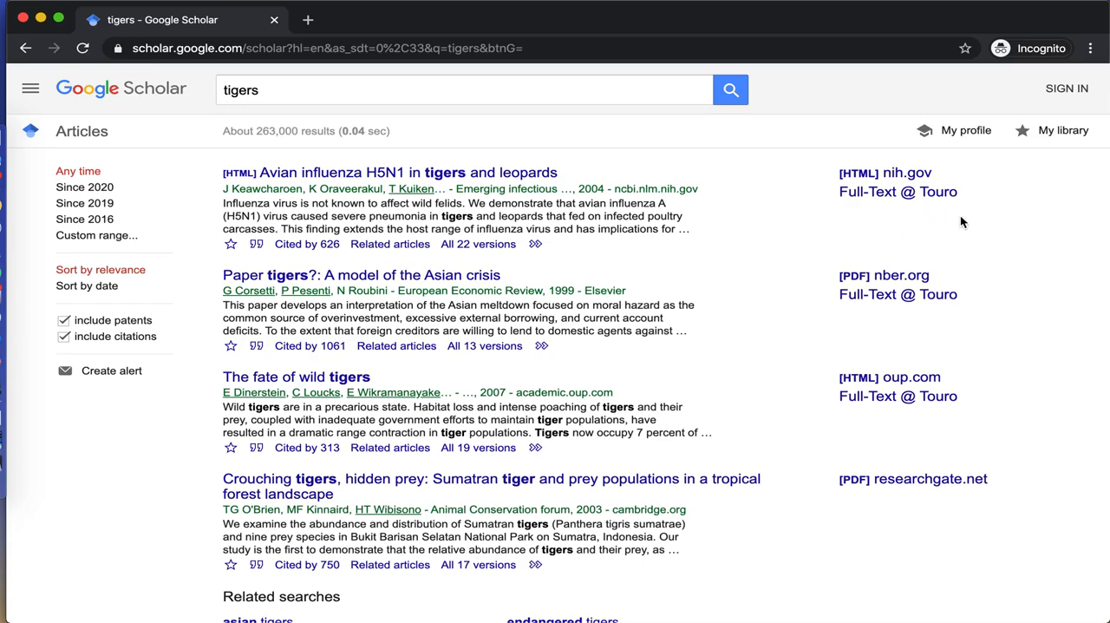
mouse_move(884, 172)
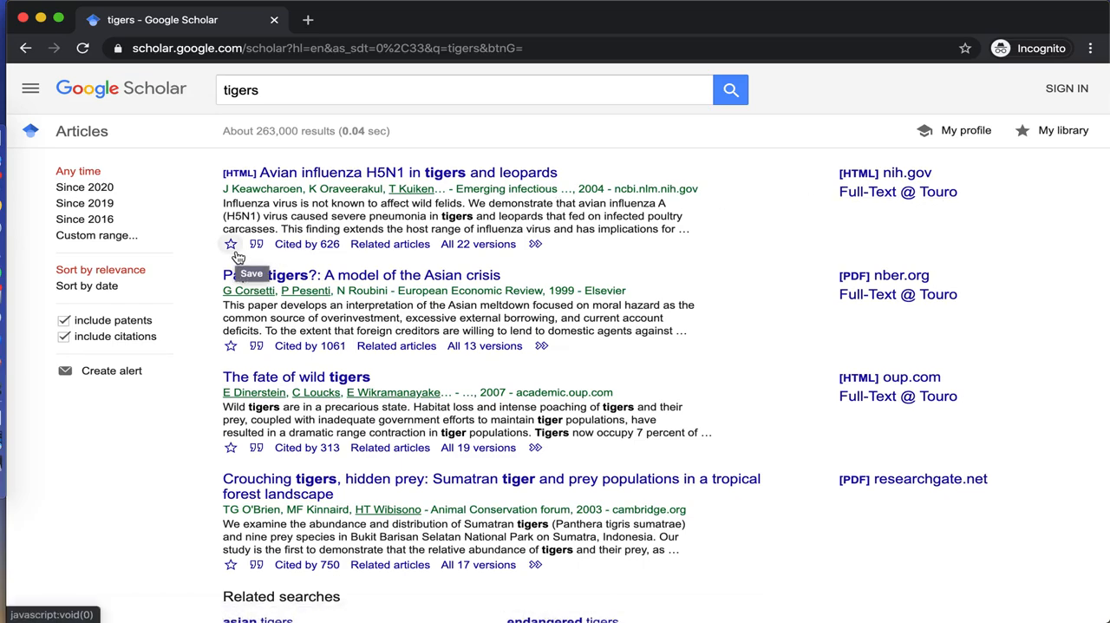
mouse_move(256, 243)
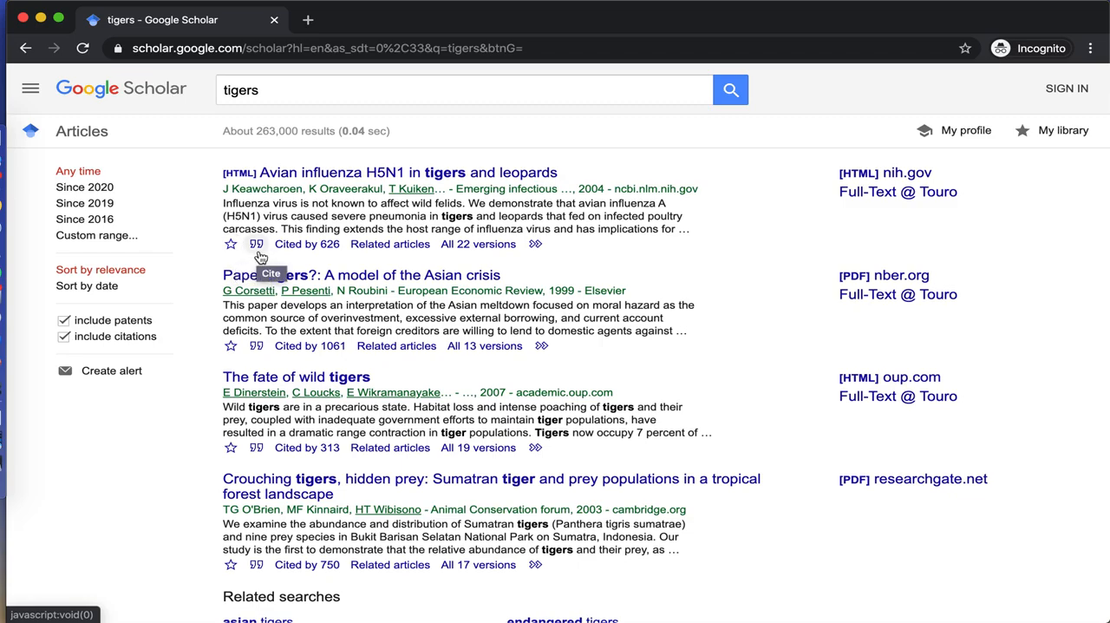
Show citations for the first result, the avian influenza H5N1 tigers article.
left_click(256, 243)
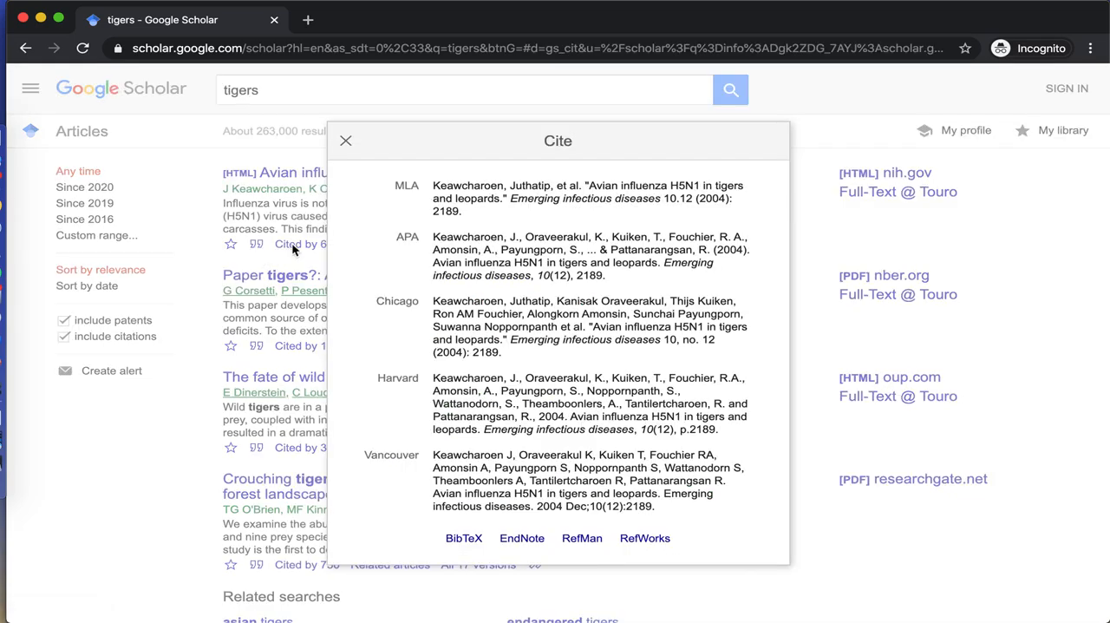
mouse_move(370, 247)
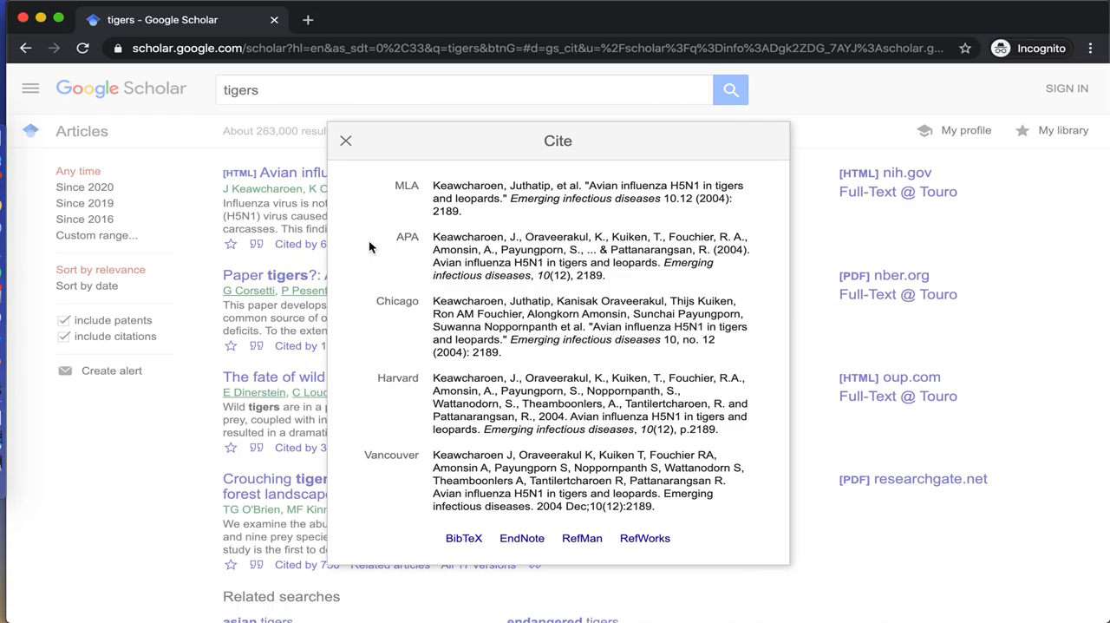